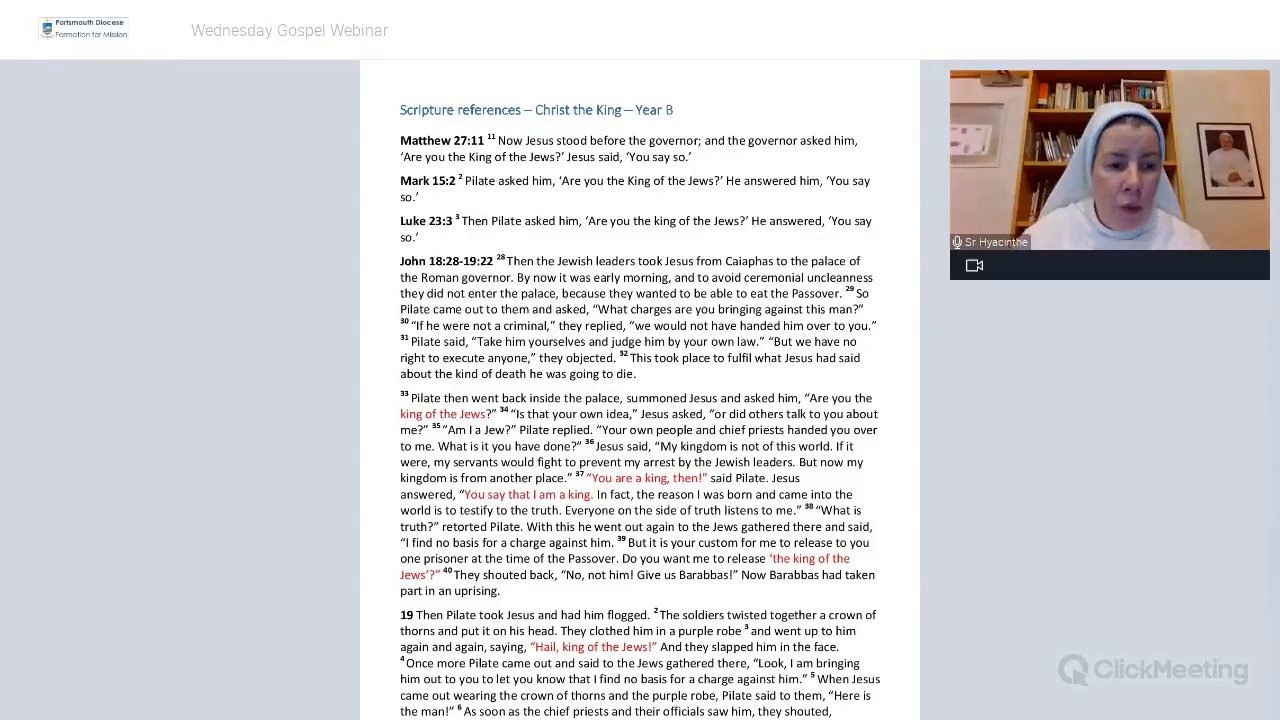
scroll("down", 3)
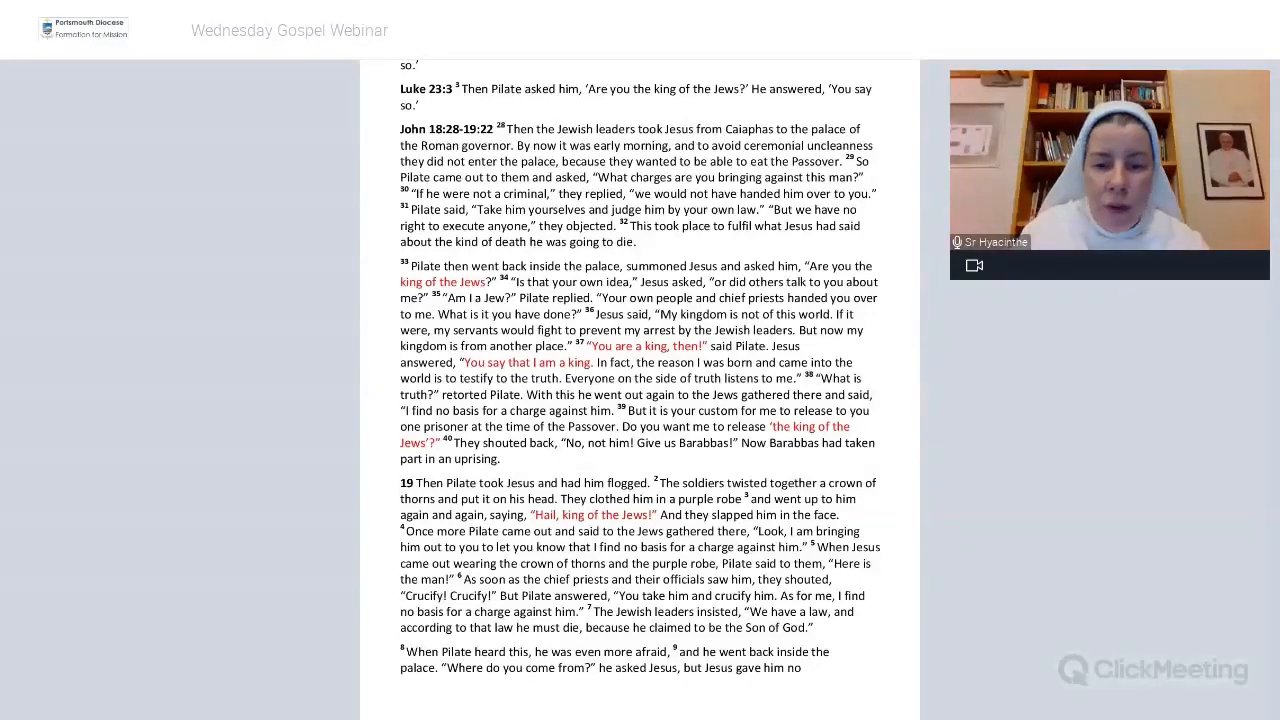
scroll("down", 3)
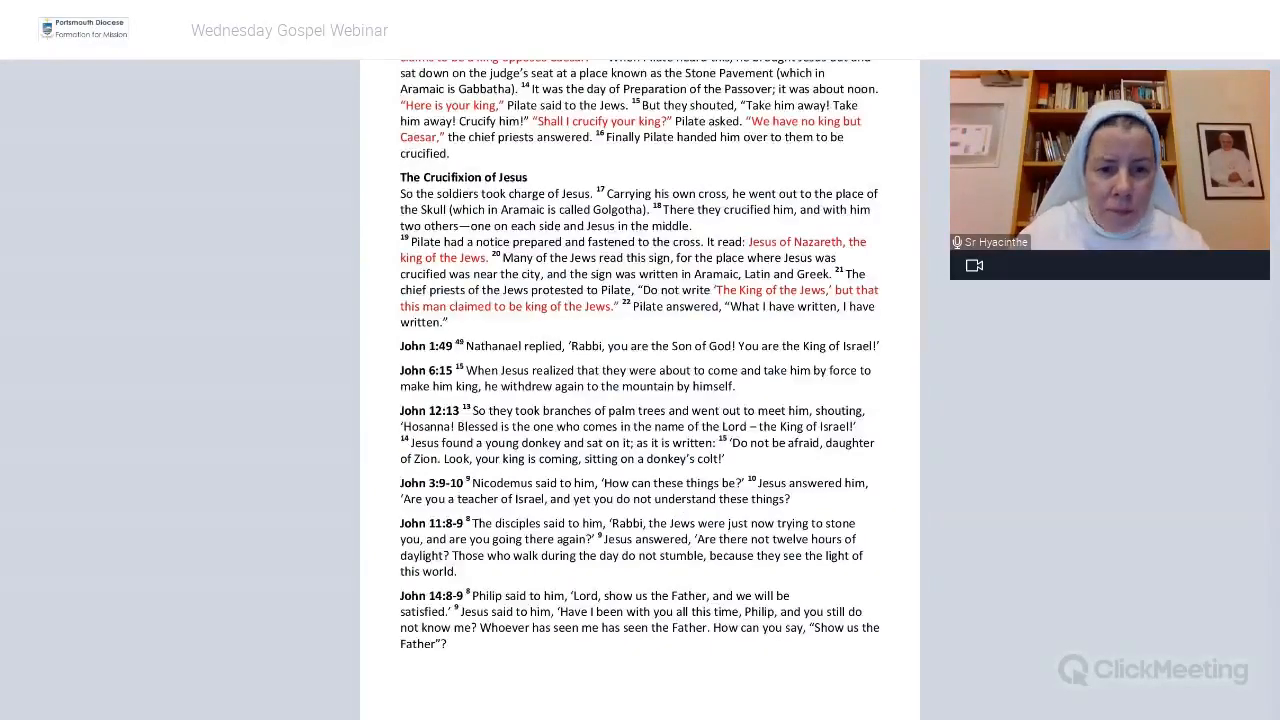
scroll("up", 3)
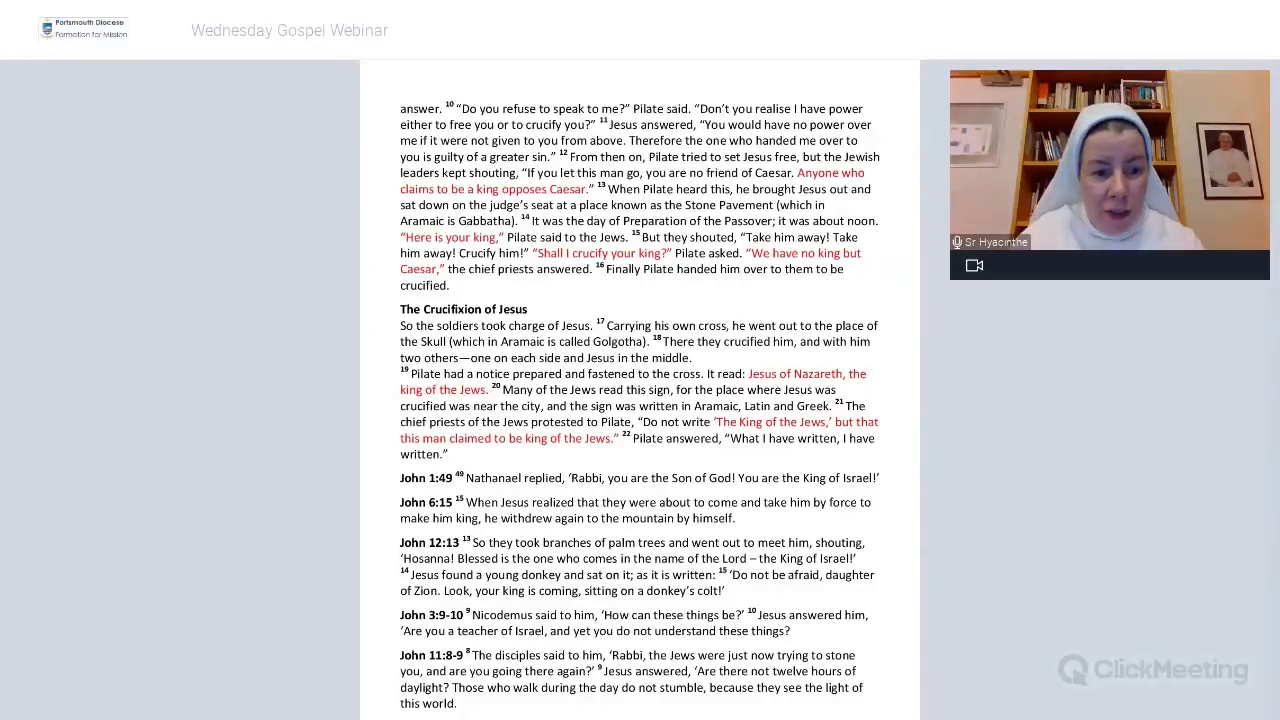
scroll("down", 3)
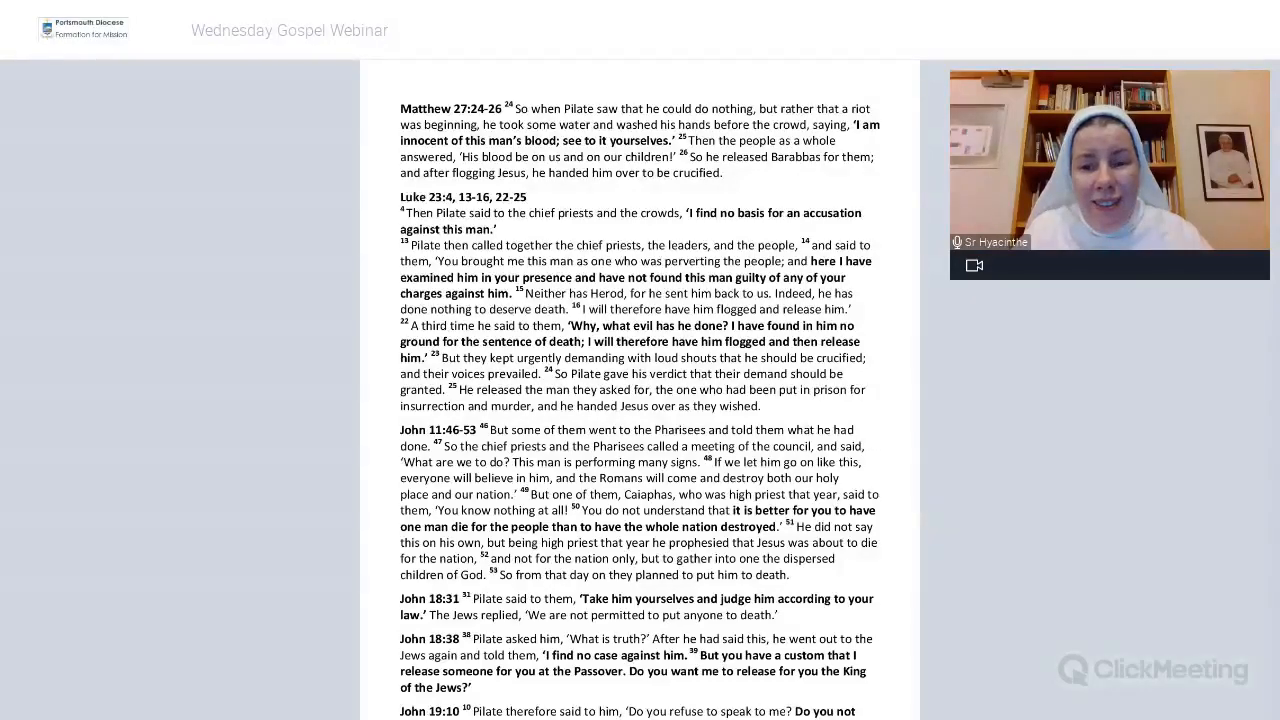
scroll("down", 3)
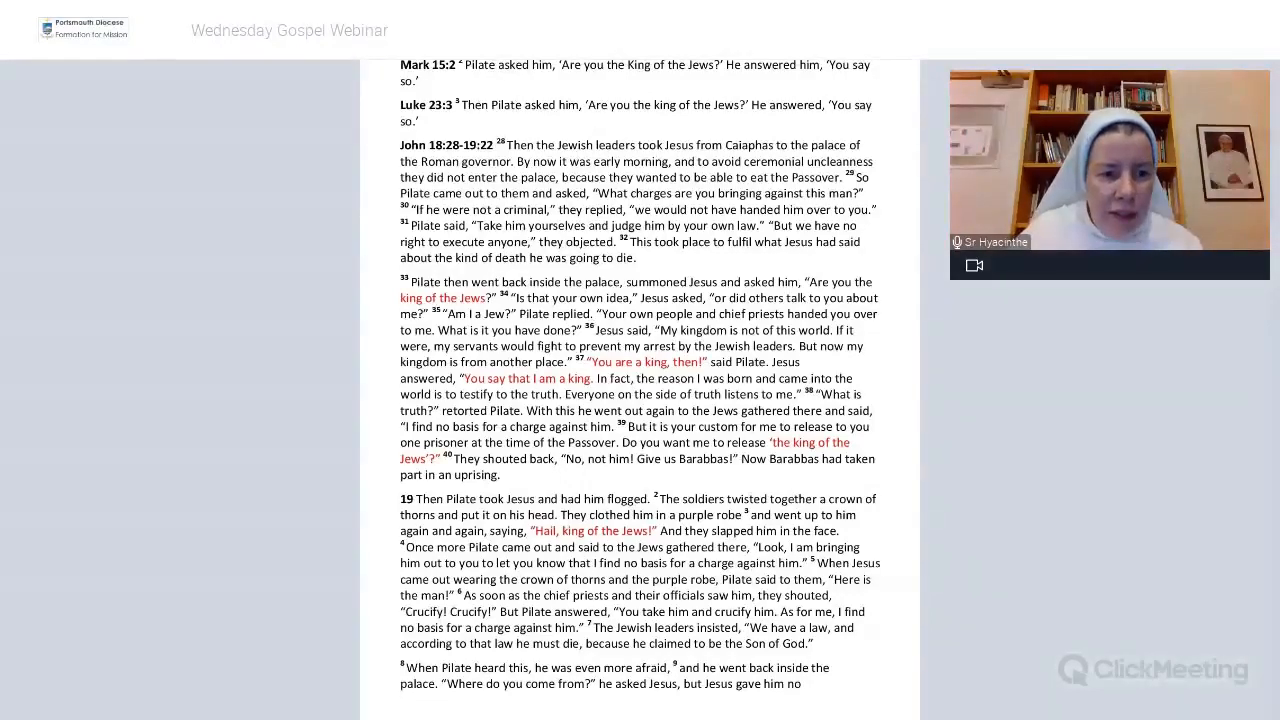
scroll("down", 3)
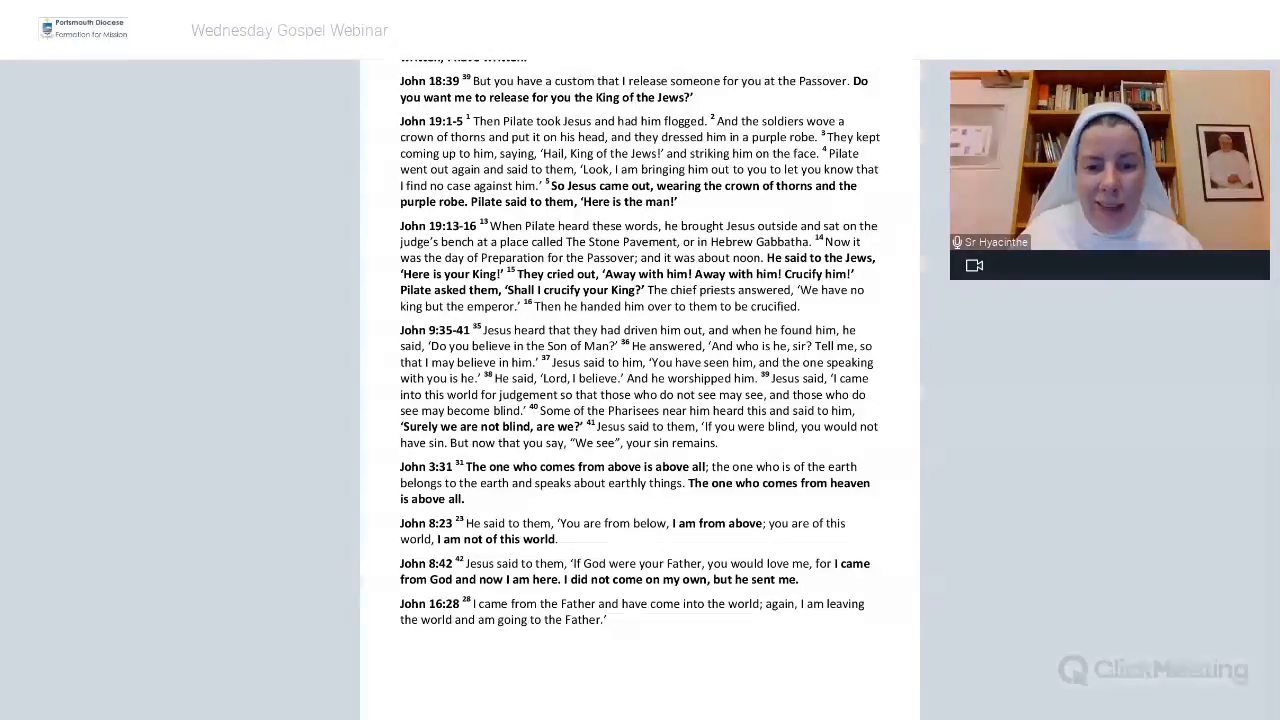
scroll("down", 3)
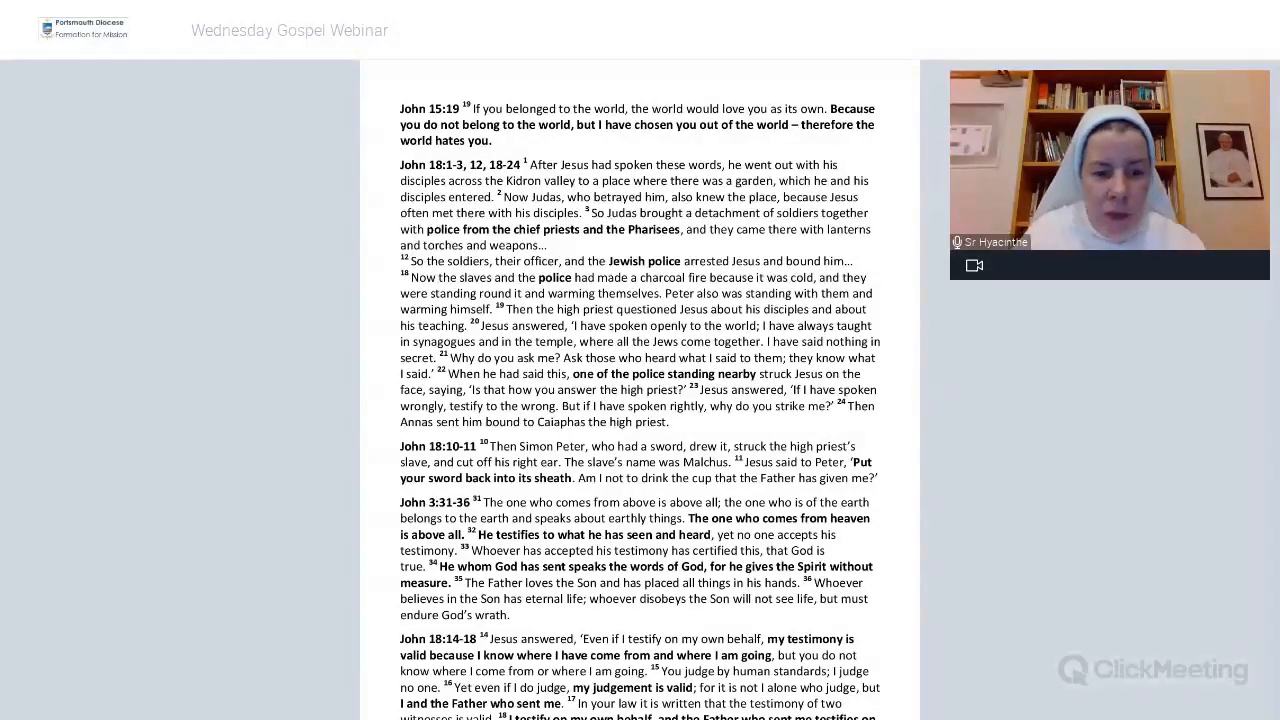
scroll("down", 3)
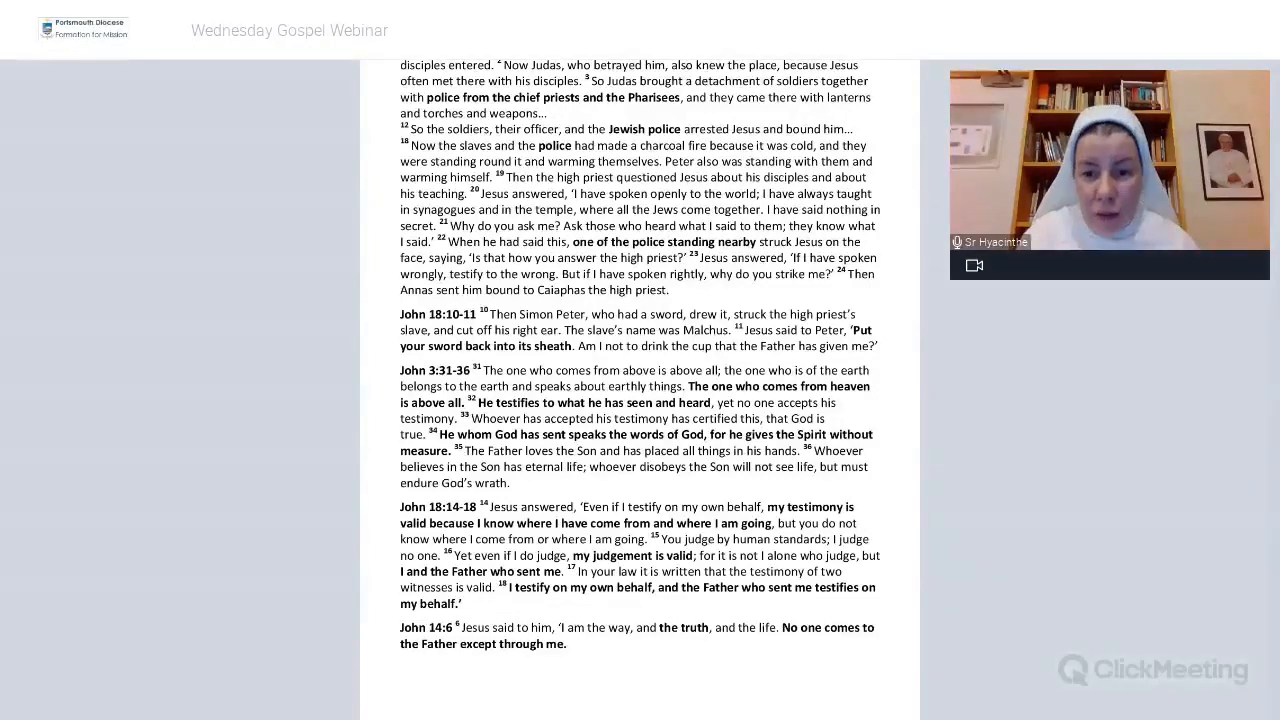
scroll("down", 3)
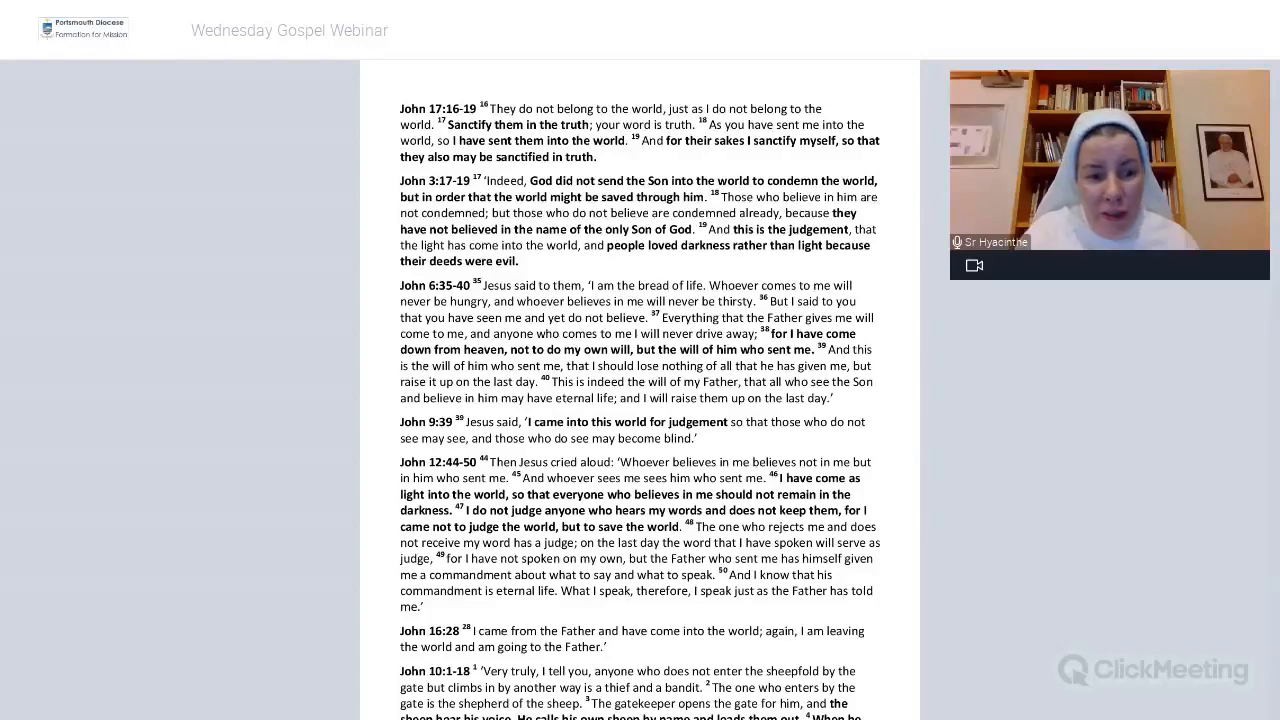
scroll("down", 3)
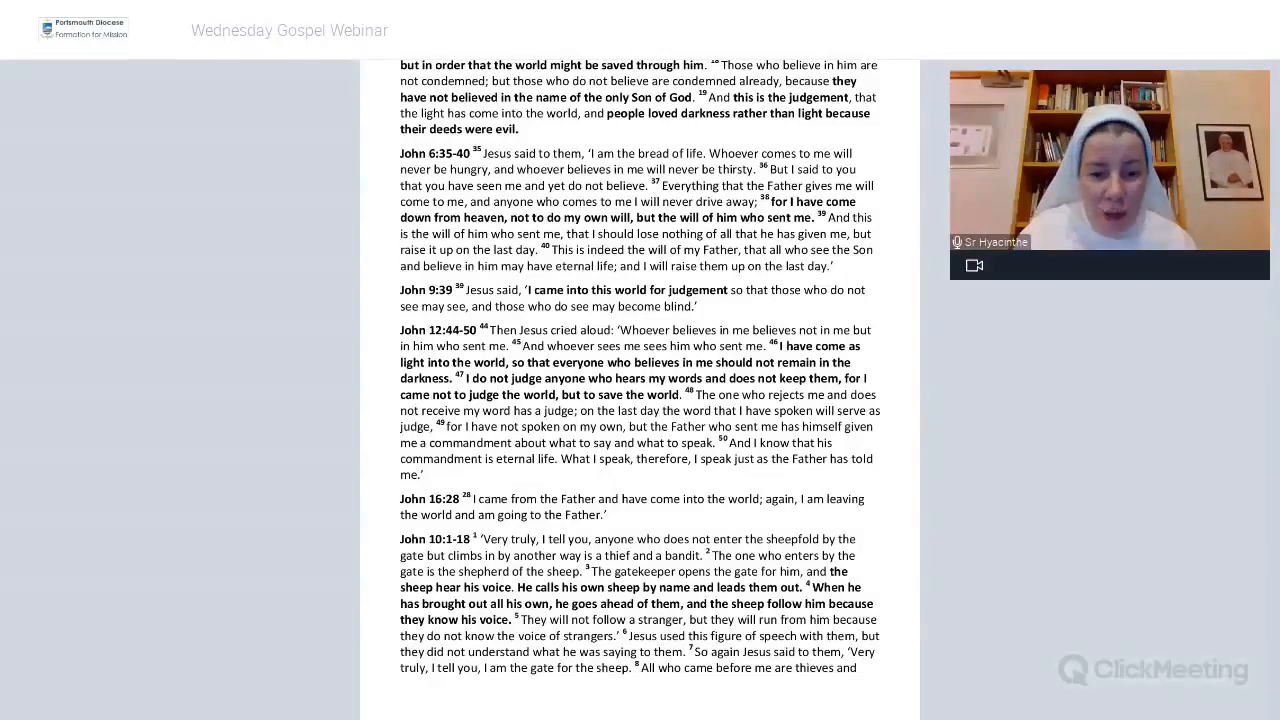
scroll("down", 3)
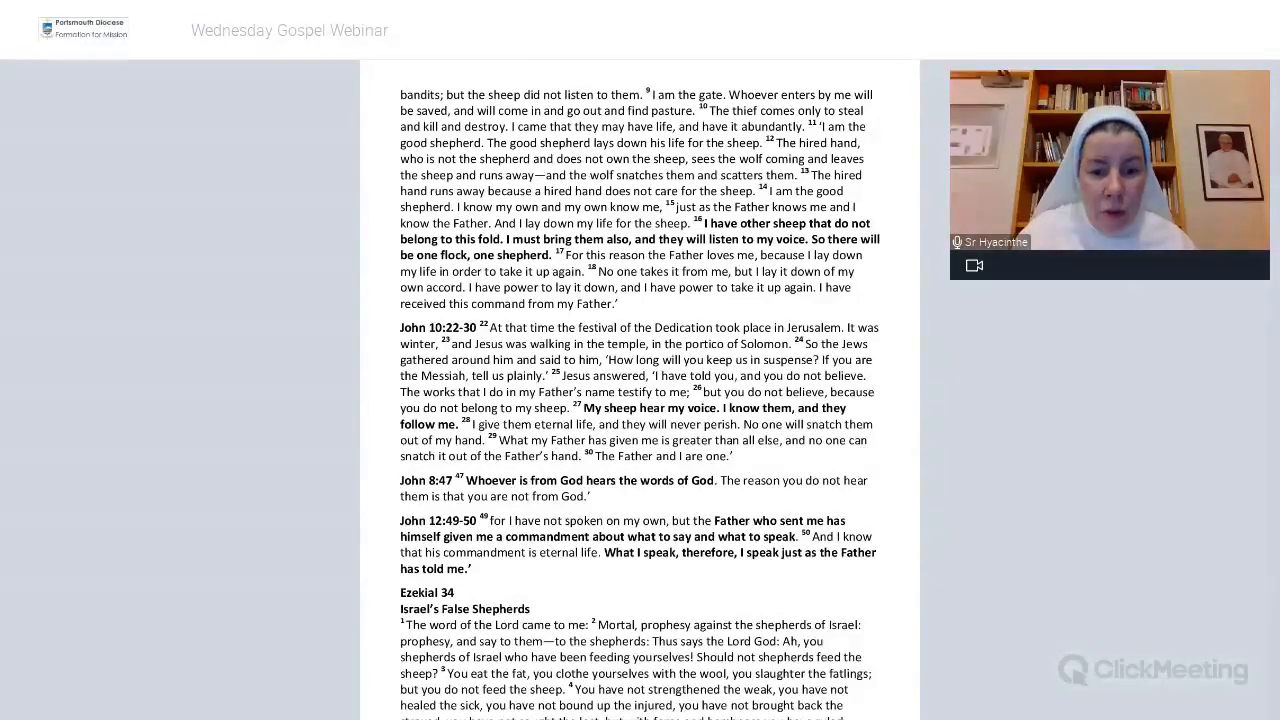
scroll("down", 3)
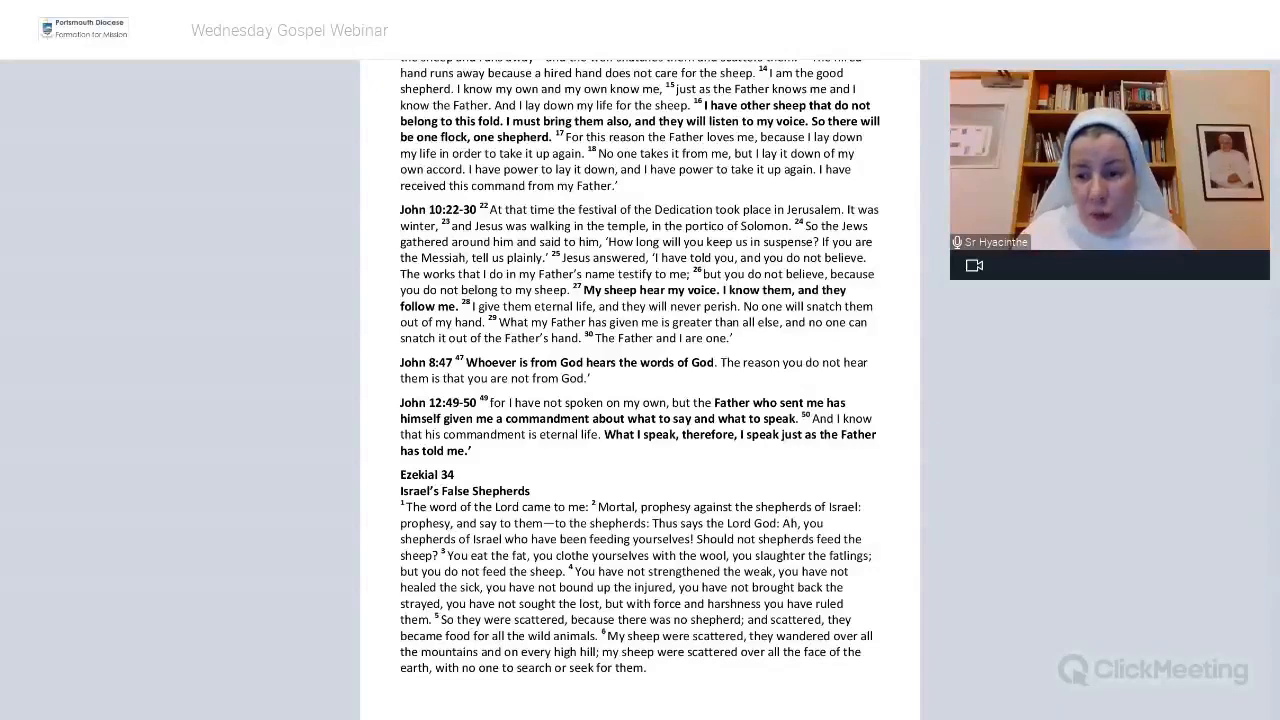
scroll("down", 3)
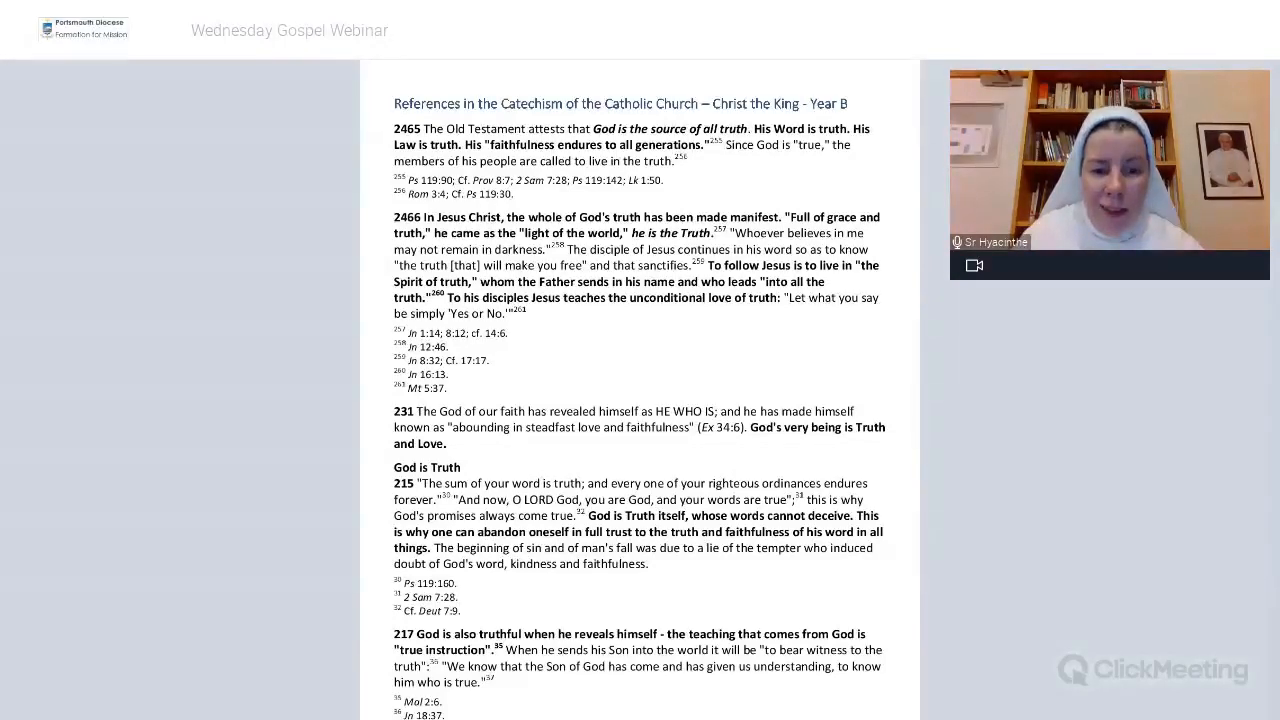
scroll("down", 3)
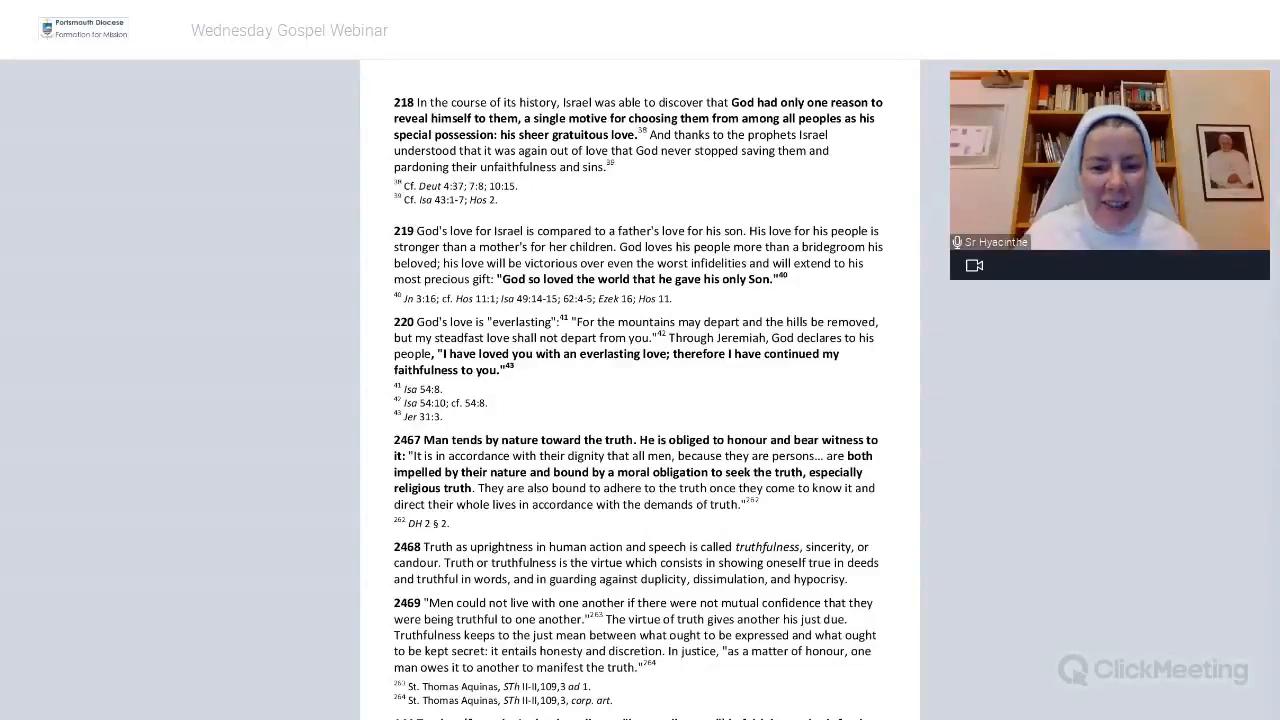
scroll("down", 3)
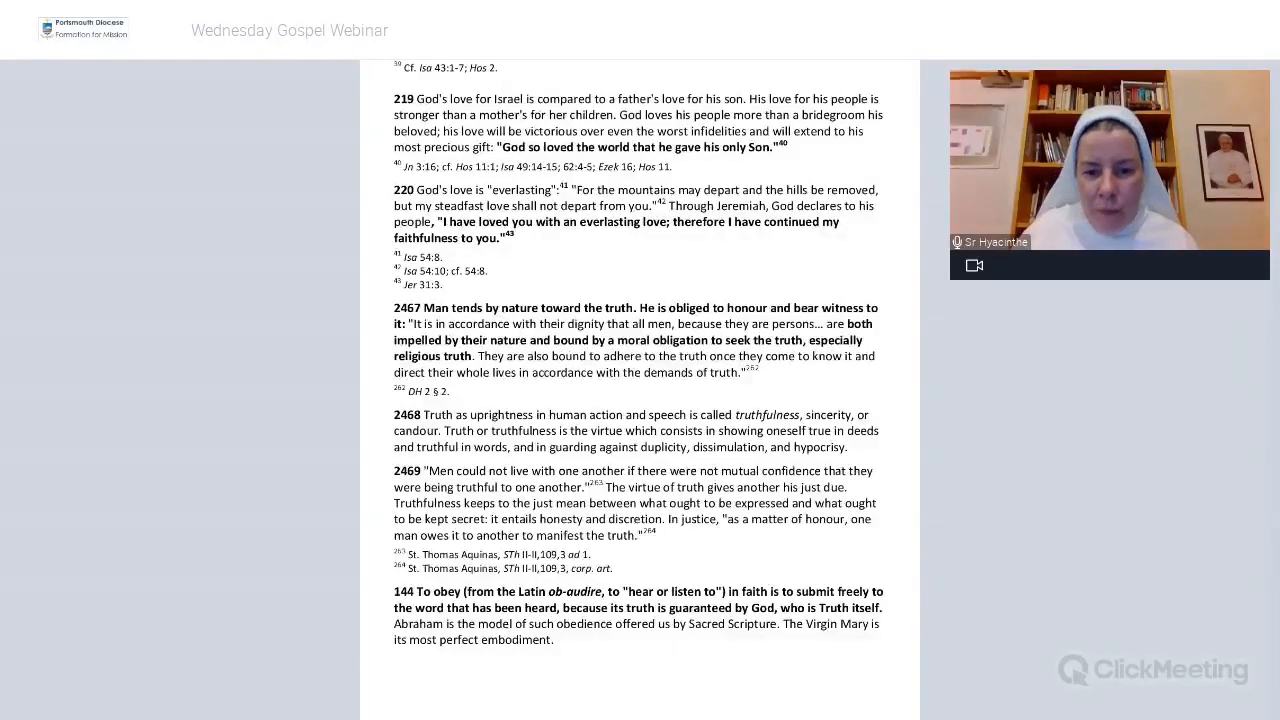
scroll("down", 3)
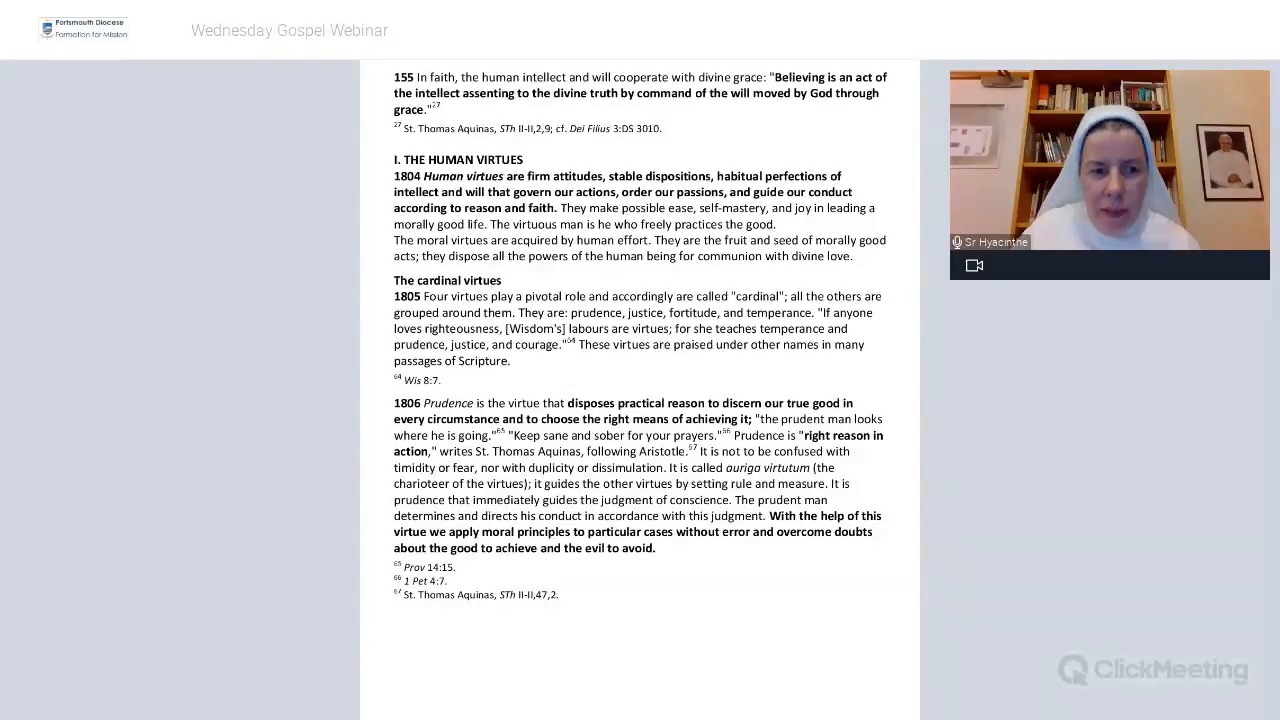
scroll("up", 3)
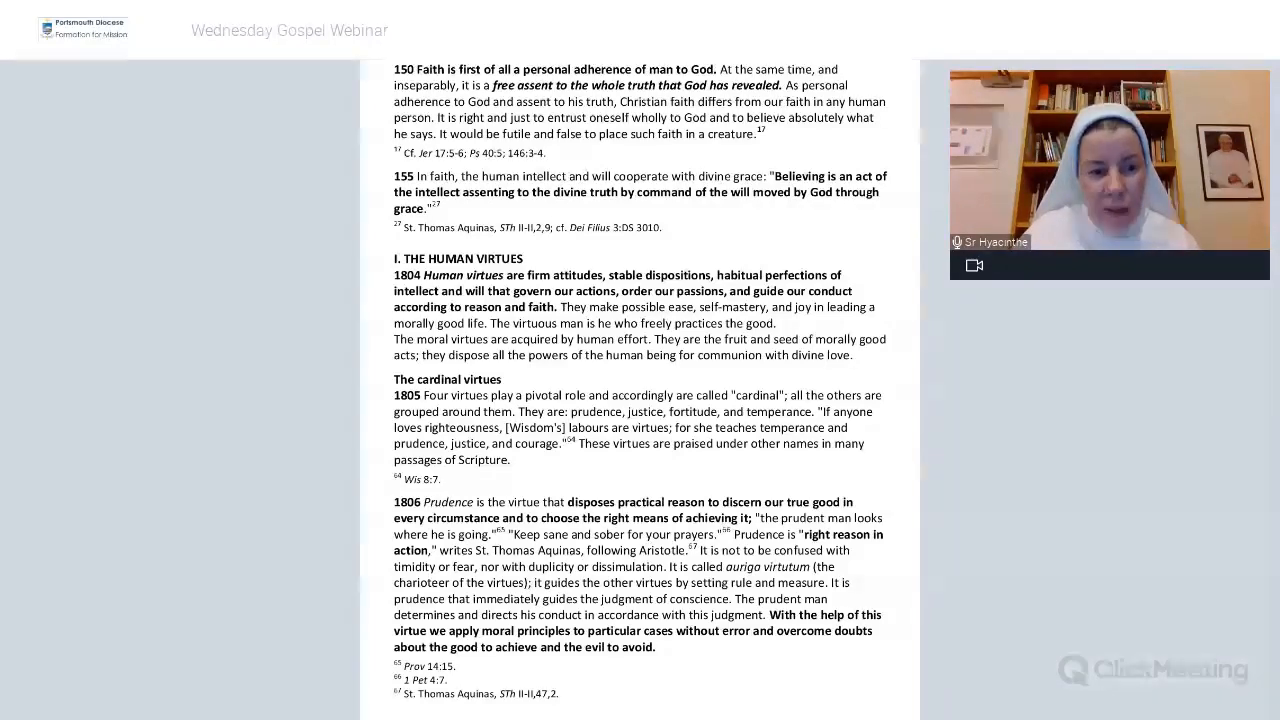
scroll("down", 3)
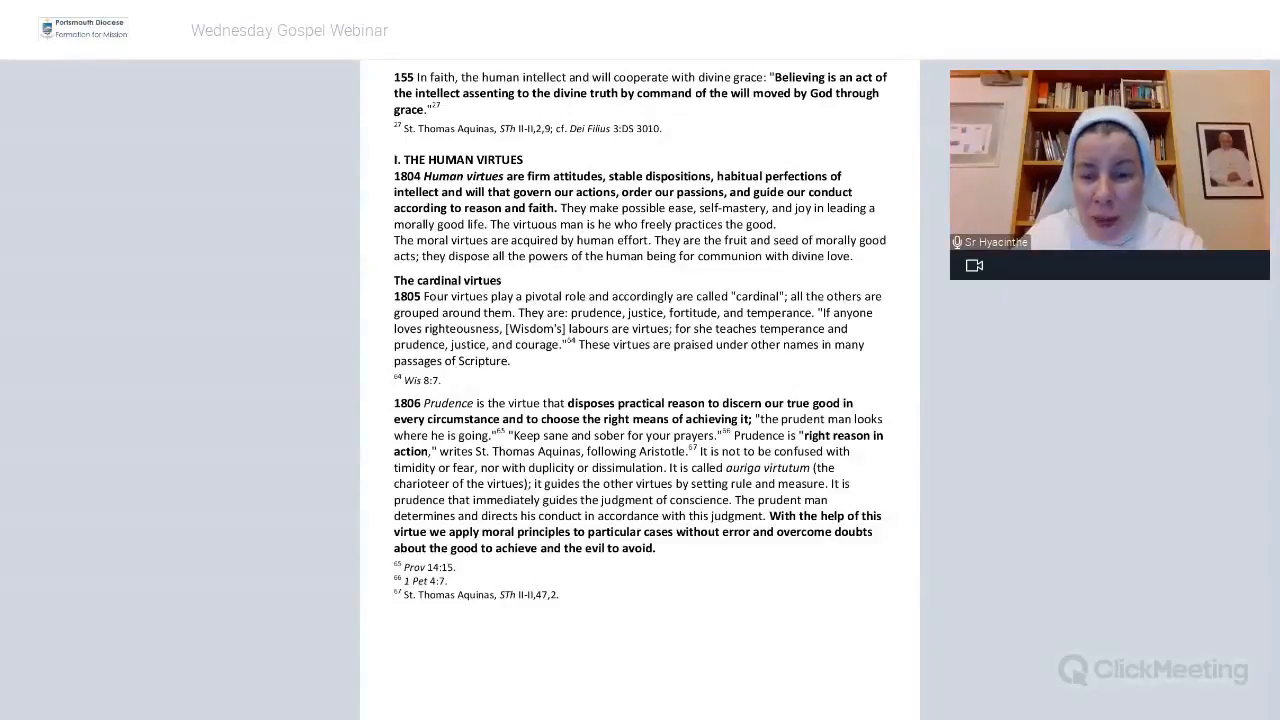
scroll("down", 3)
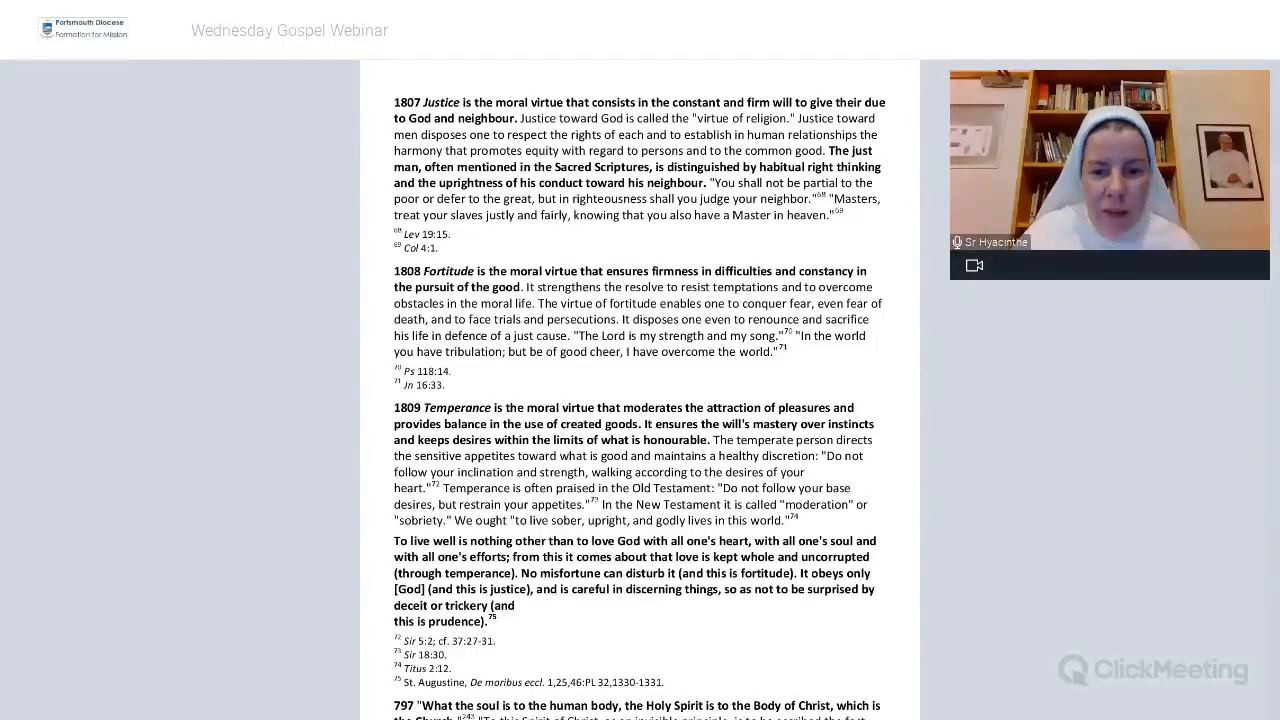
scroll("down", 3)
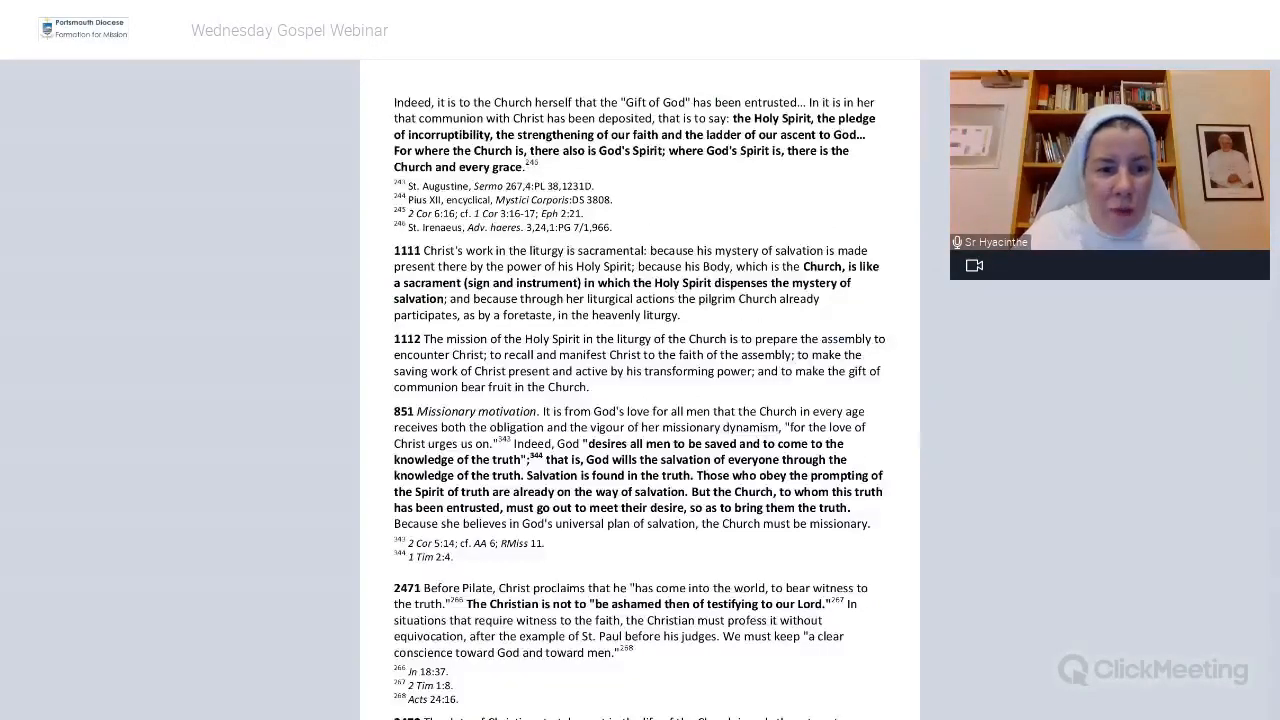